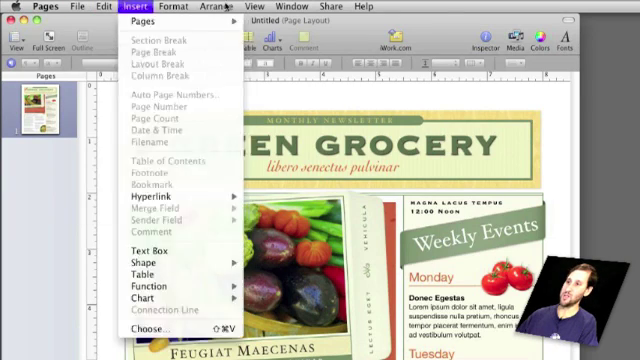
- Open the Green Grocery newsletter as a PDF in Preview from Print's PDF menu
click(331, 5)
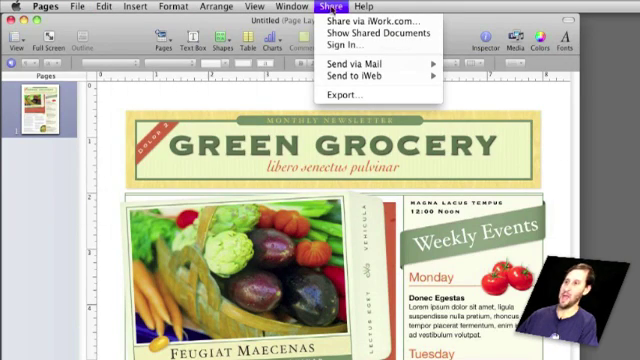
click(76, 6)
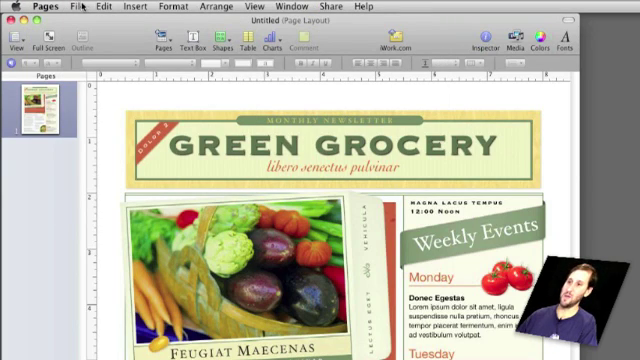
click(79, 7)
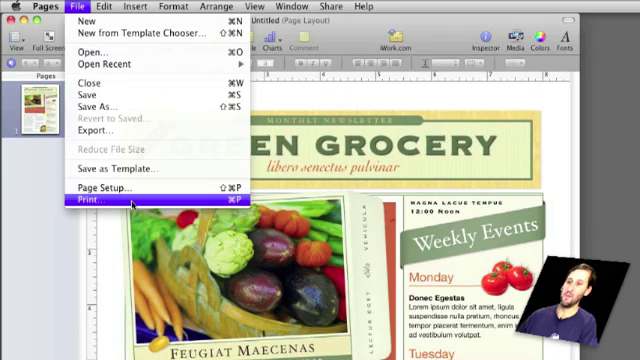
click(82, 205)
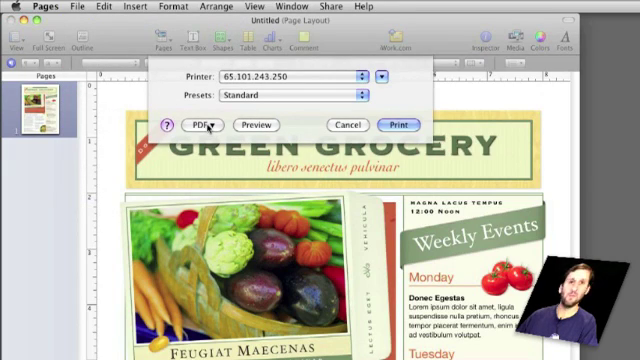
click(203, 124)
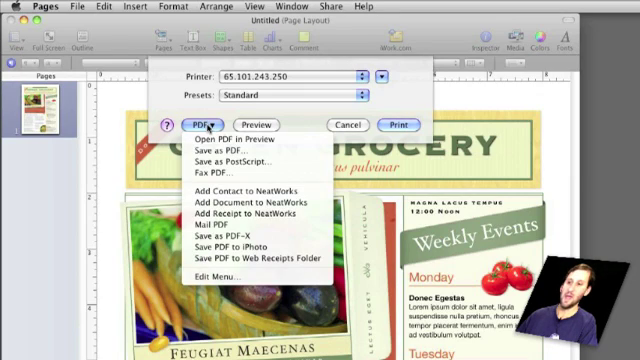
mouse_move(250, 191)
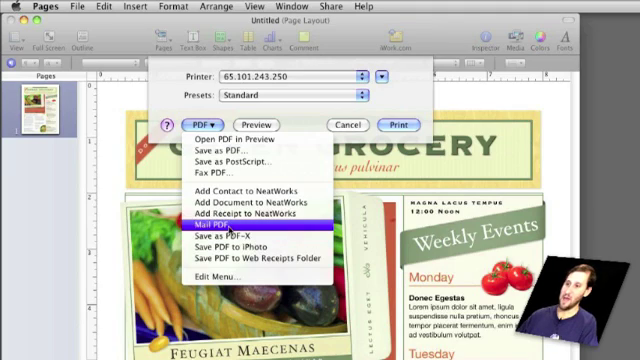
mouse_move(230, 233)
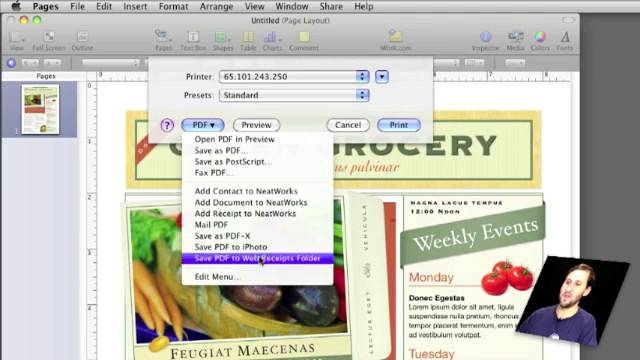
mouse_move(215, 147)
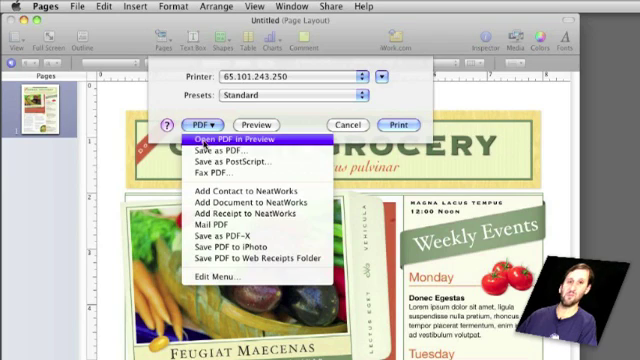
click(237, 139)
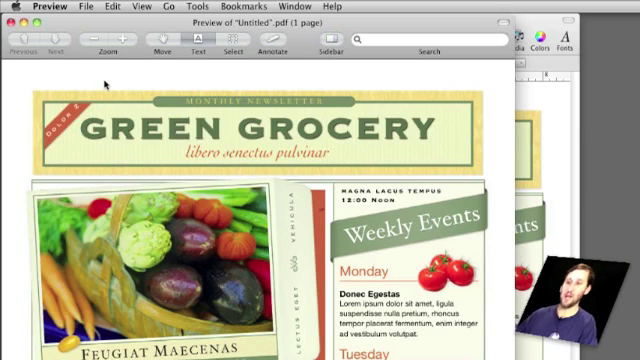
mouse_move(92, 7)
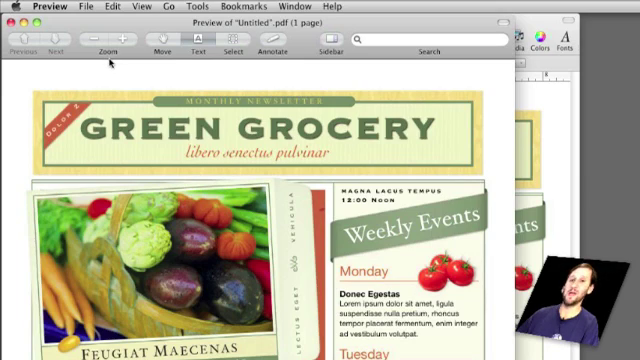
mouse_move(237, 68)
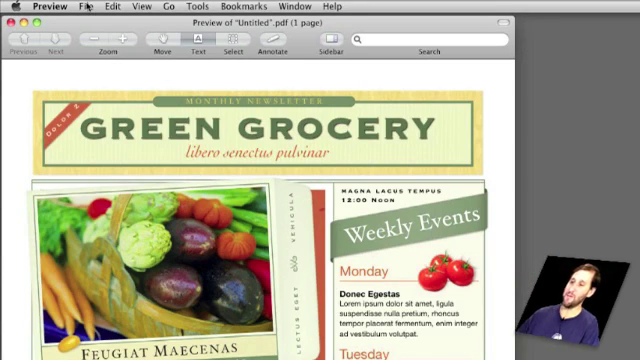
- Show Preview's File menu over the one-page Untitled newsletter PDF
click(97, 6)
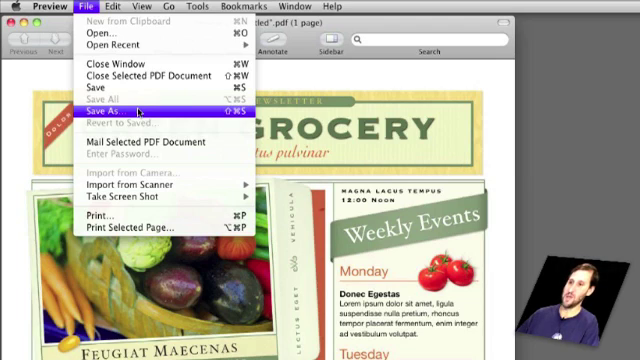
- Start Save As for the newsletter in PDF format with Encrypt unchecked
click(115, 113)
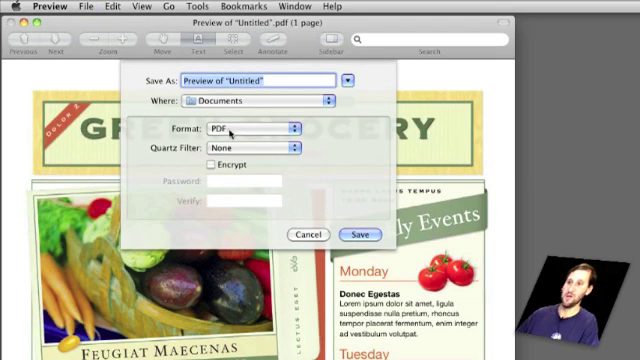
click(250, 128)
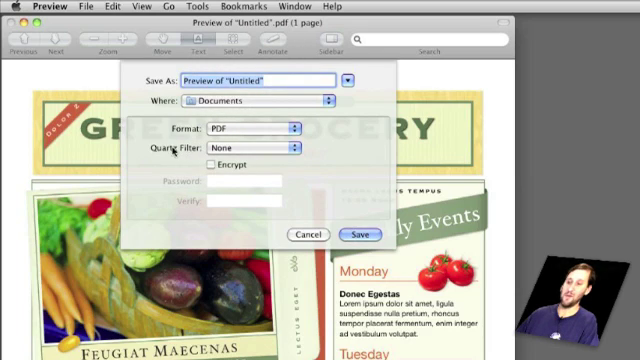
click(255, 148)
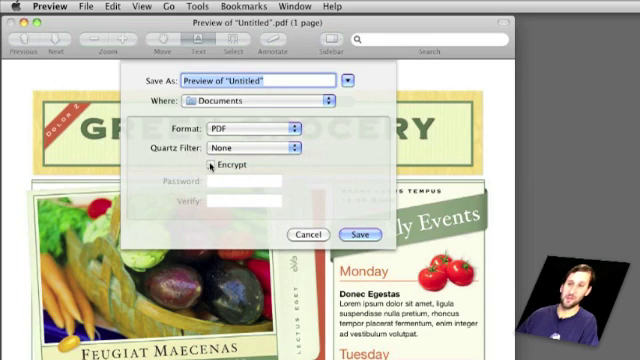
click(190, 167)
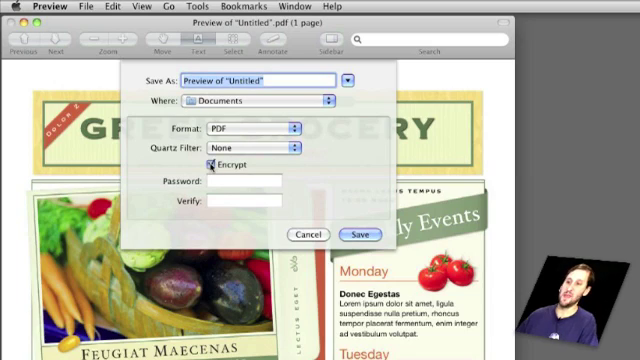
click(191, 167)
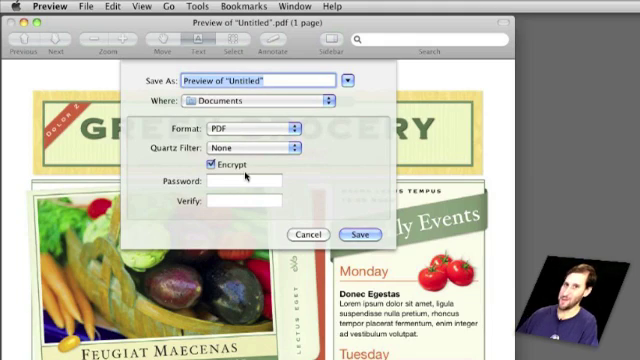
click(218, 165)
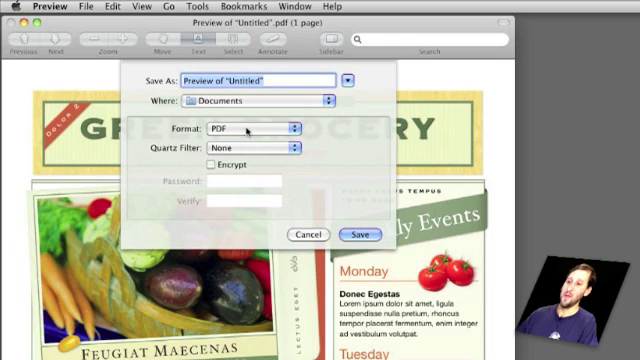
- List the Quartz filters such as Black & White, Gray Tone and Reduce File Size
click(250, 147)
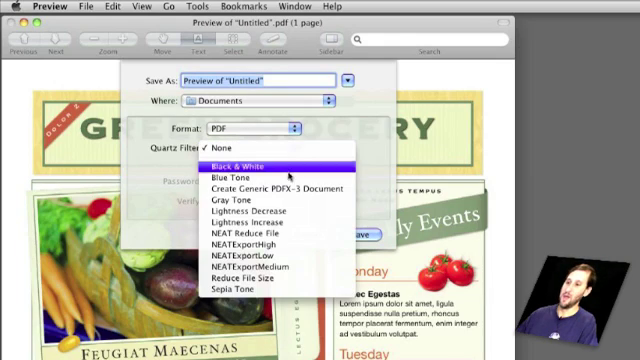
mouse_move(245, 231)
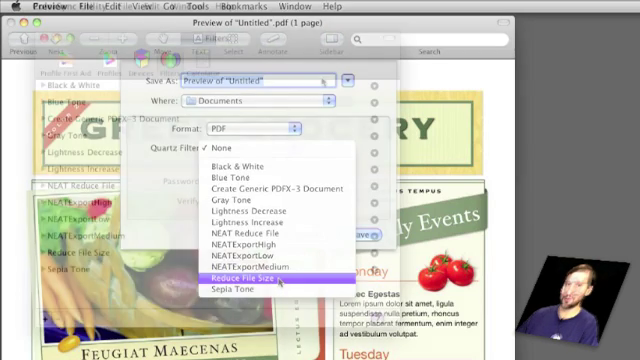
- View the Filters list and expand, then collapse, Reduce File Size's Image Sampling settings
click(242, 277)
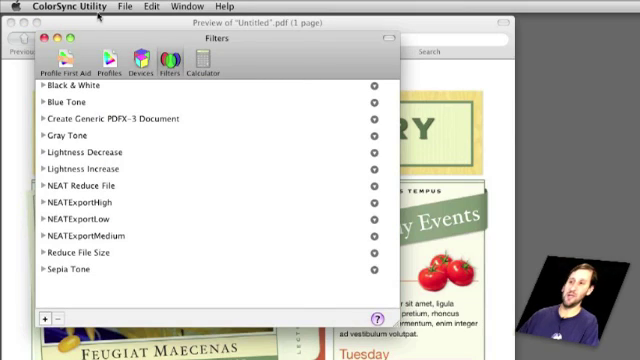
mouse_move(297, 69)
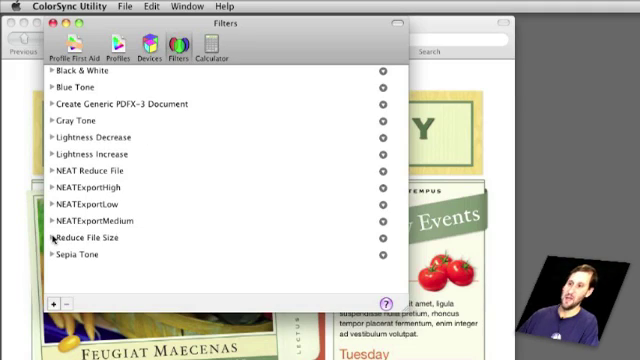
click(53, 237)
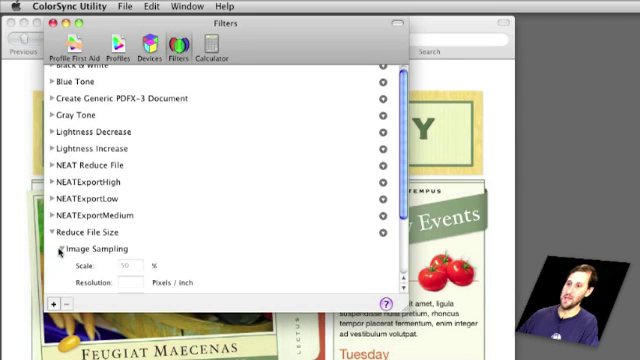
click(60, 249)
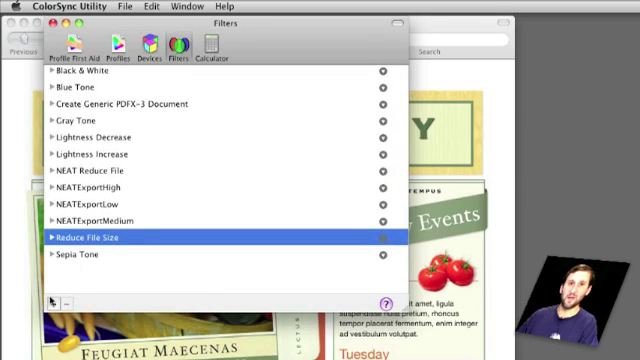
mouse_move(237, 245)
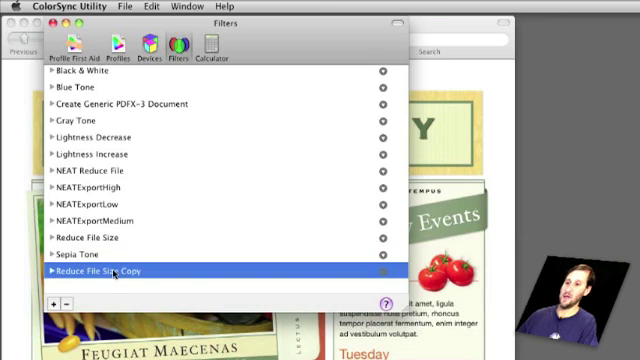
- Expand Reduce File Size Copy to show Image Sampling and Image Compression
click(45, 271)
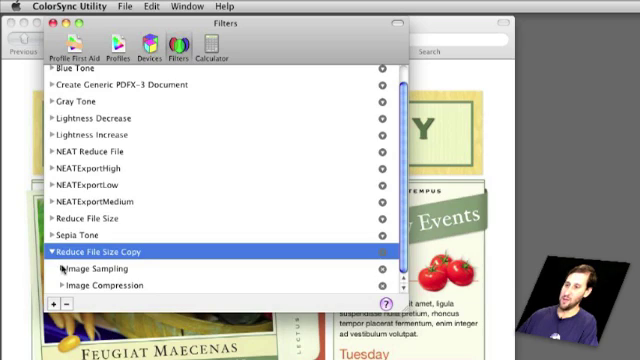
click(65, 273)
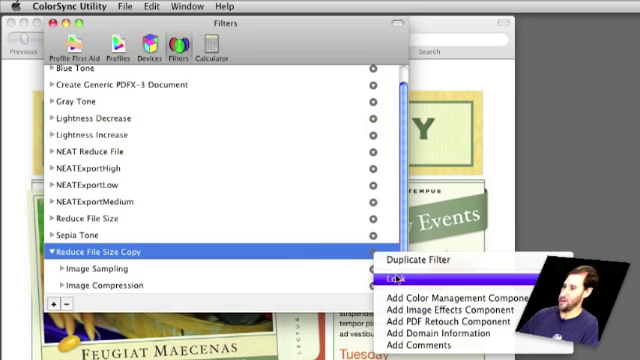
mouse_move(450, 298)
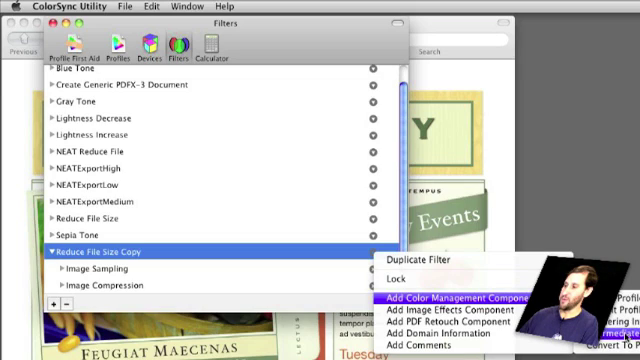
- Add an Intermediate Transform to Reduce File Size Copy, set to Profile, and browse profiles
click(445, 297)
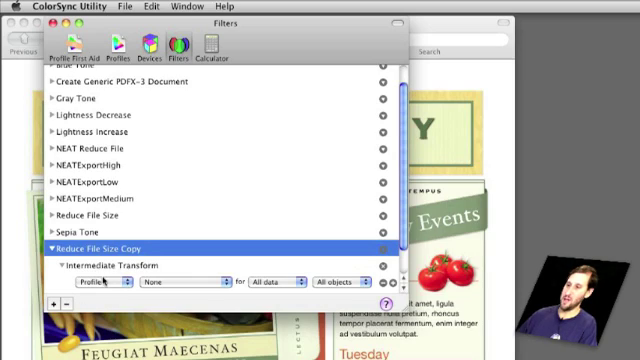
click(105, 287)
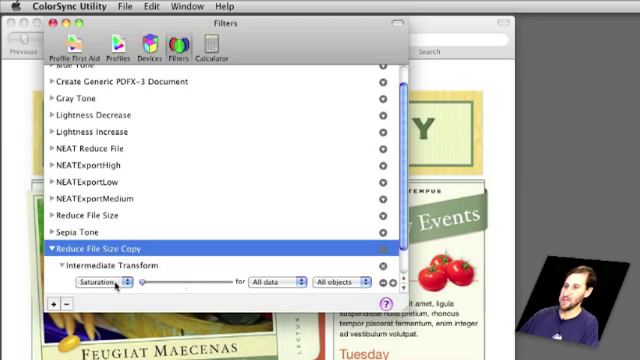
click(98, 281)
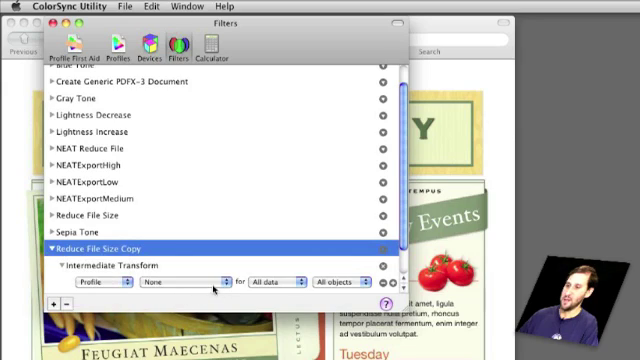
click(155, 283)
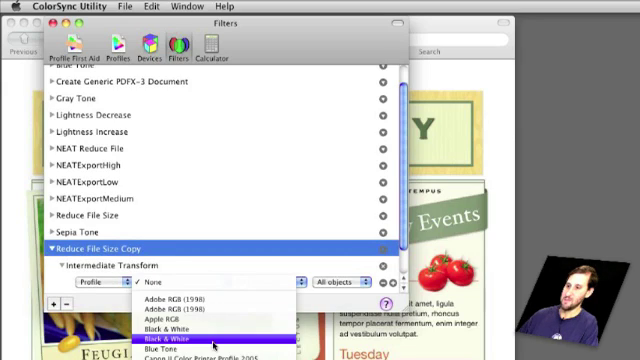